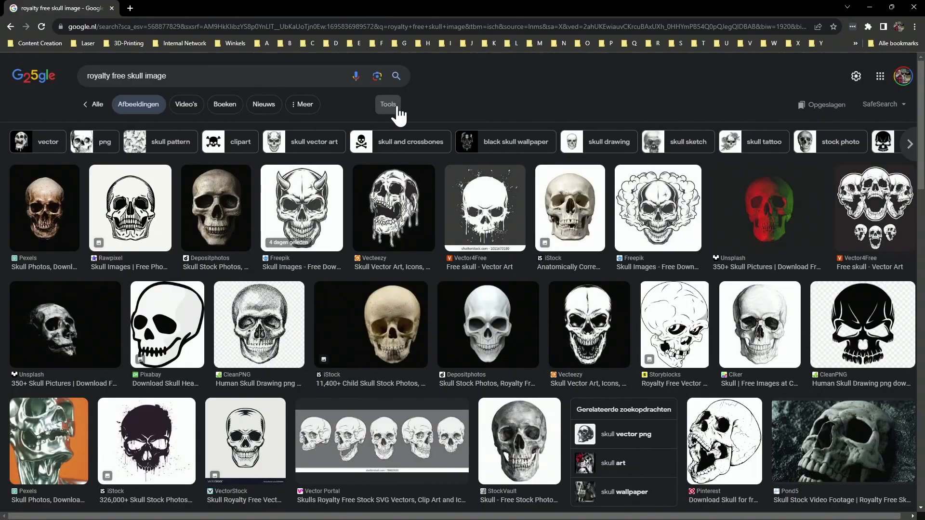
# Filter the Google Images skull results to Creative Commons licensed images
pyautogui.click(387, 104)
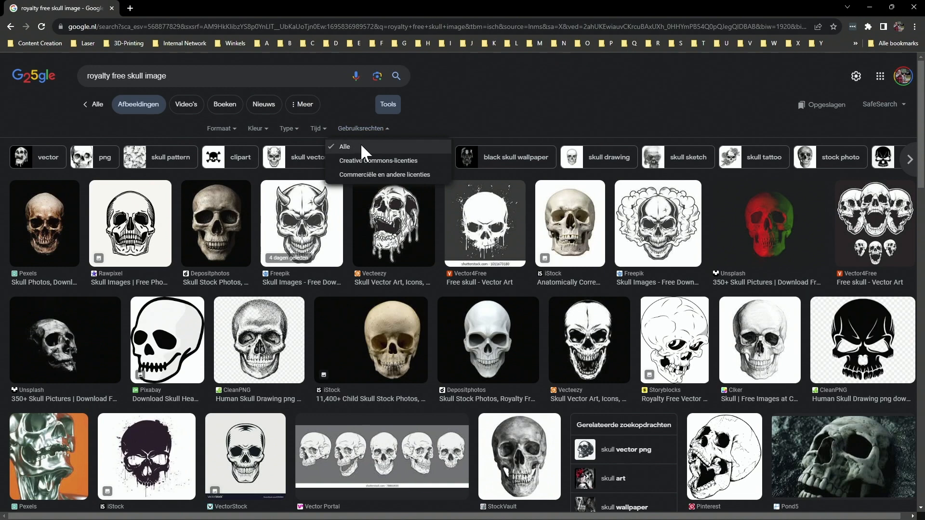
pyautogui.click(378, 161)
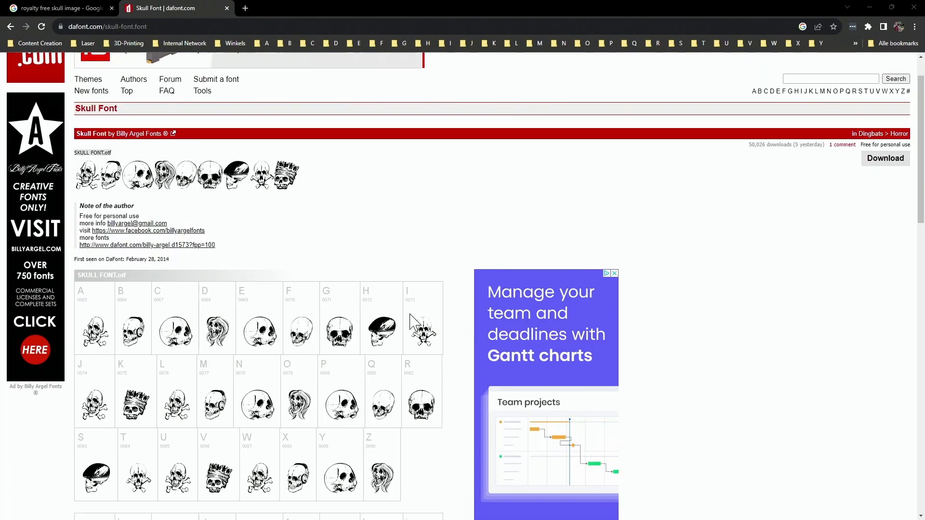
# Scroll through the Skull Font character map on dafont.com to view the skull glyphs
pyautogui.scroll(-3)
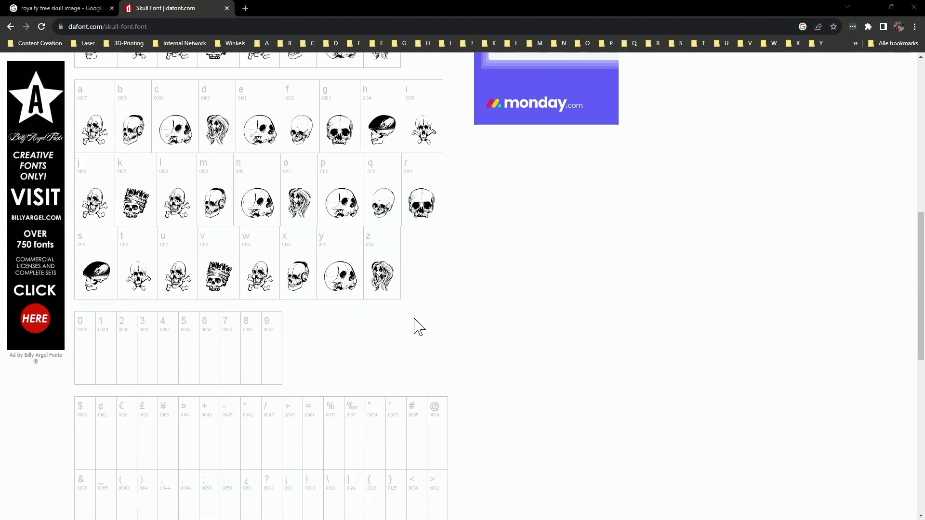
pyautogui.scroll(3)
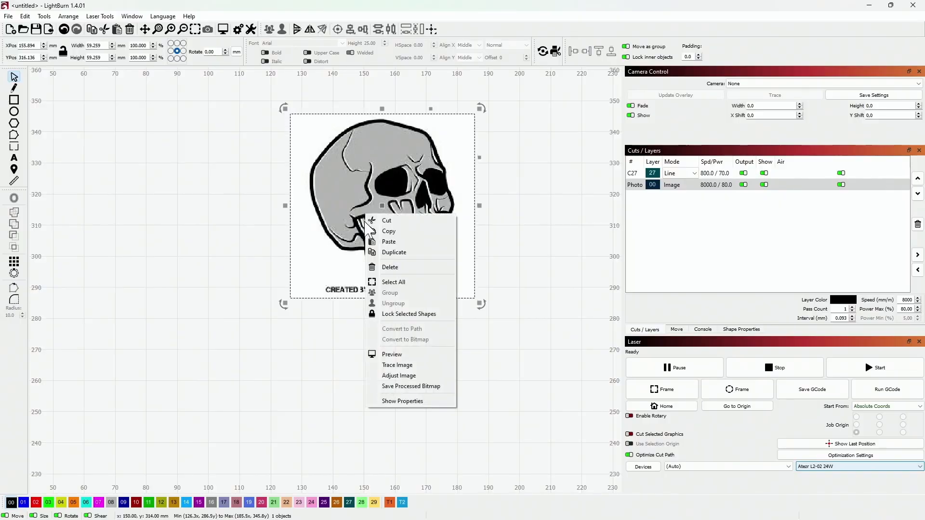
# Trace the skull image into vectors with the threshold settled at 150
pyautogui.click(397, 364)
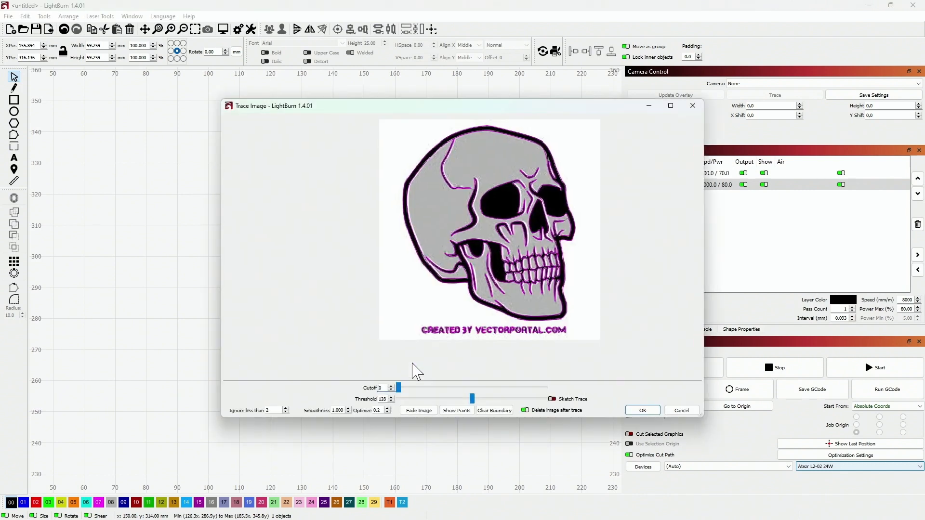
pyautogui.moveTo(587, 372)
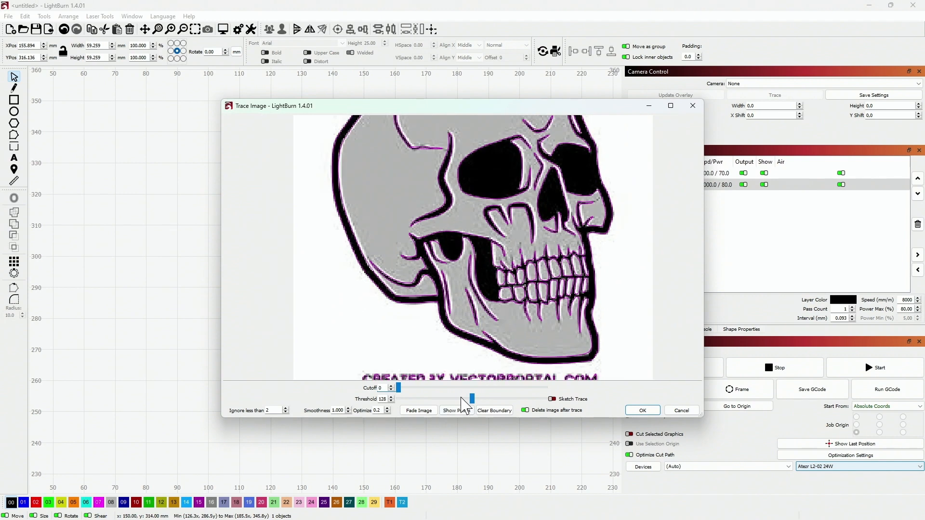
pyautogui.moveTo(478, 399); pyautogui.dragTo(469, 399)
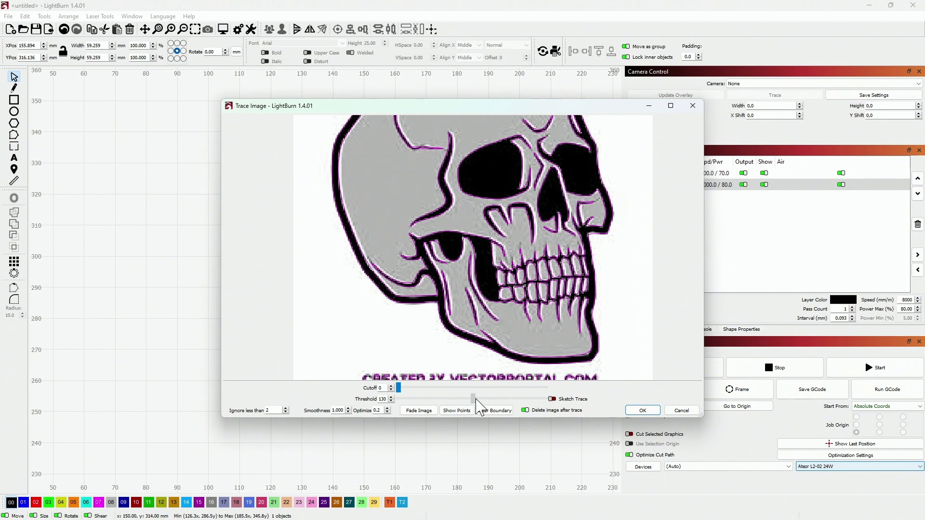
pyautogui.moveTo(472, 399); pyautogui.dragTo(475, 398)
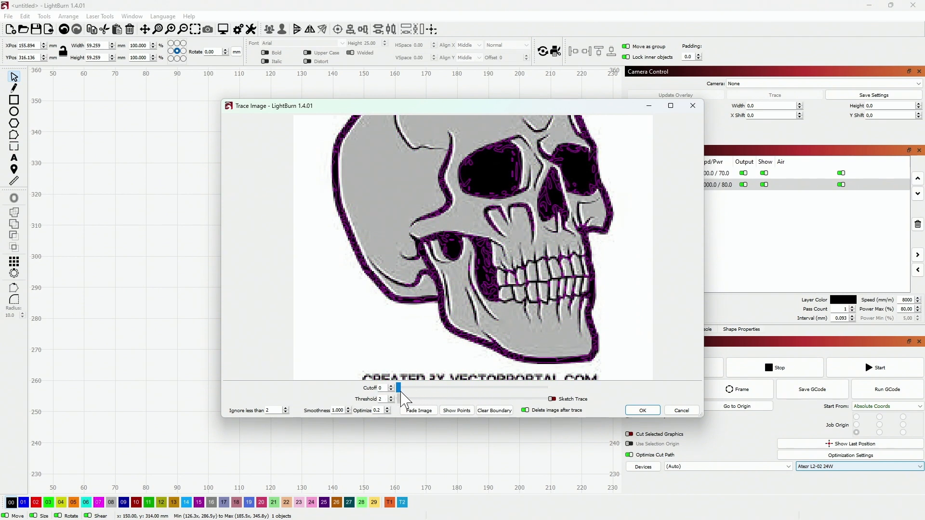
pyautogui.moveTo(398, 387); pyautogui.dragTo(429, 387)
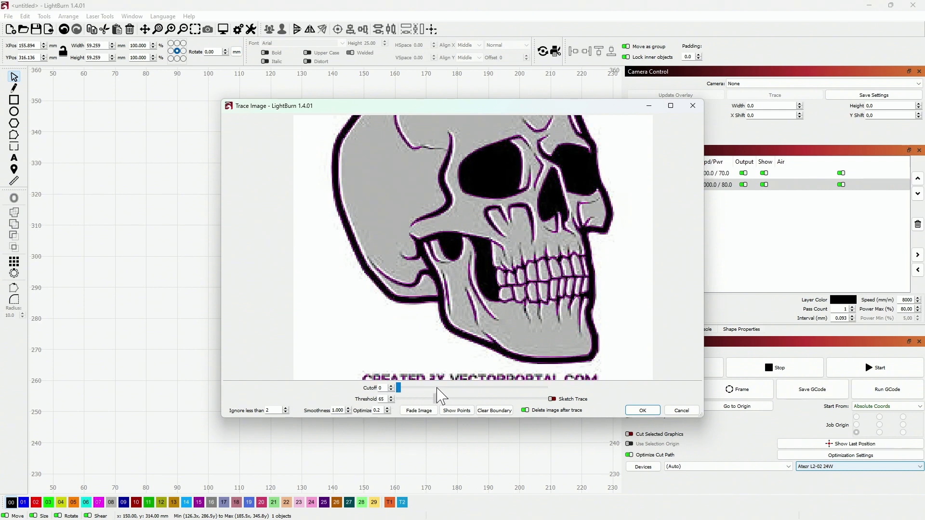
pyautogui.moveTo(398, 388); pyautogui.dragTo(490, 399)
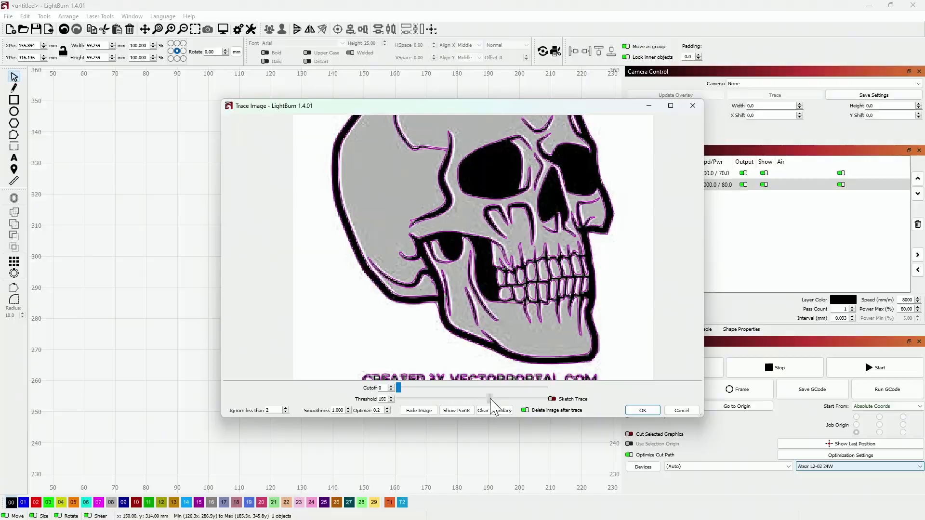
pyautogui.click(642, 411)
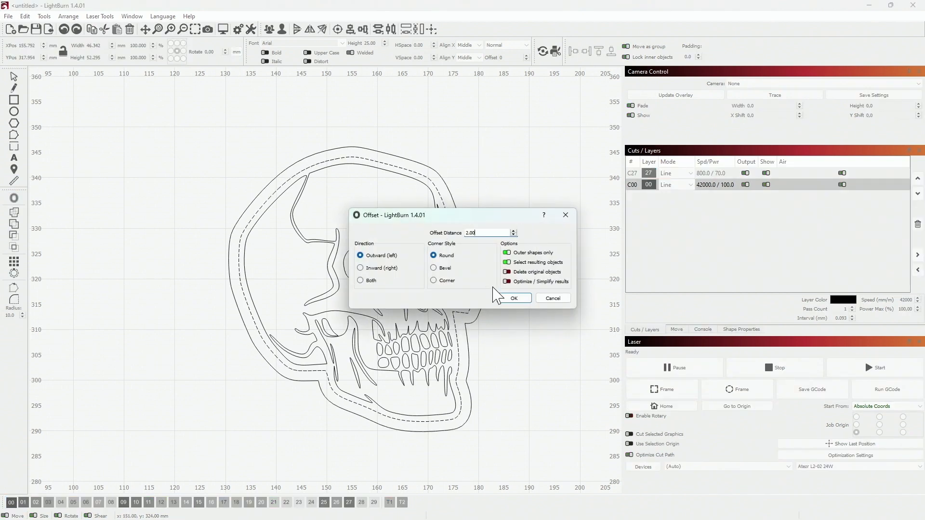
# Add a 2 mm outward rounded offset border around the traced skull
pyautogui.click(514, 298)
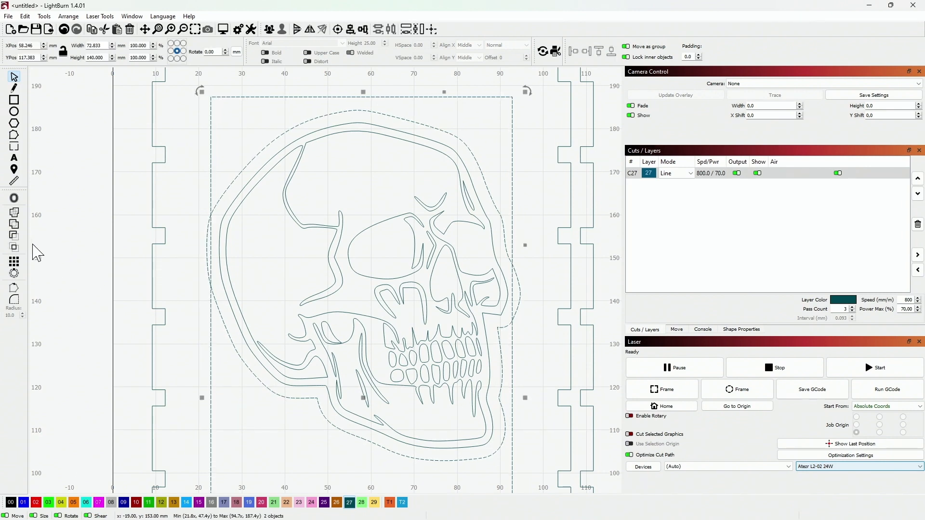
pyautogui.click(14, 240)
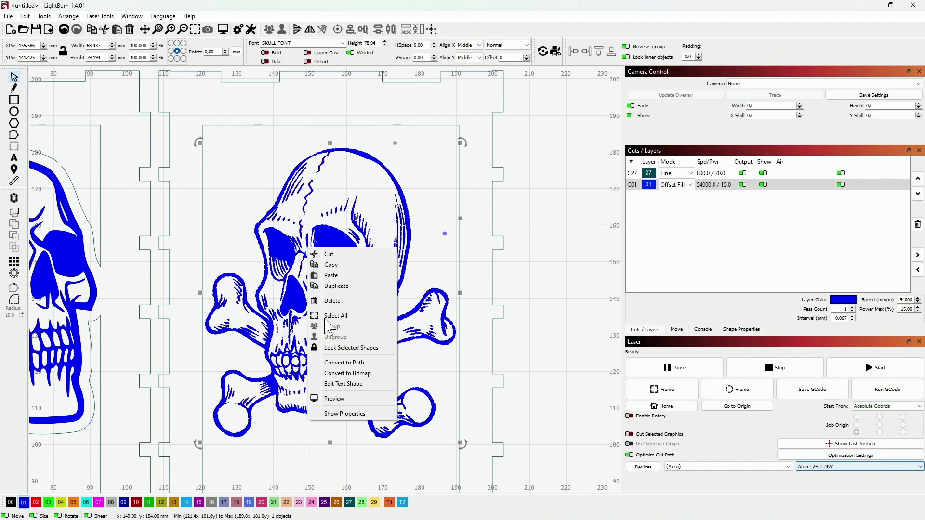
pyautogui.moveTo(344, 363)
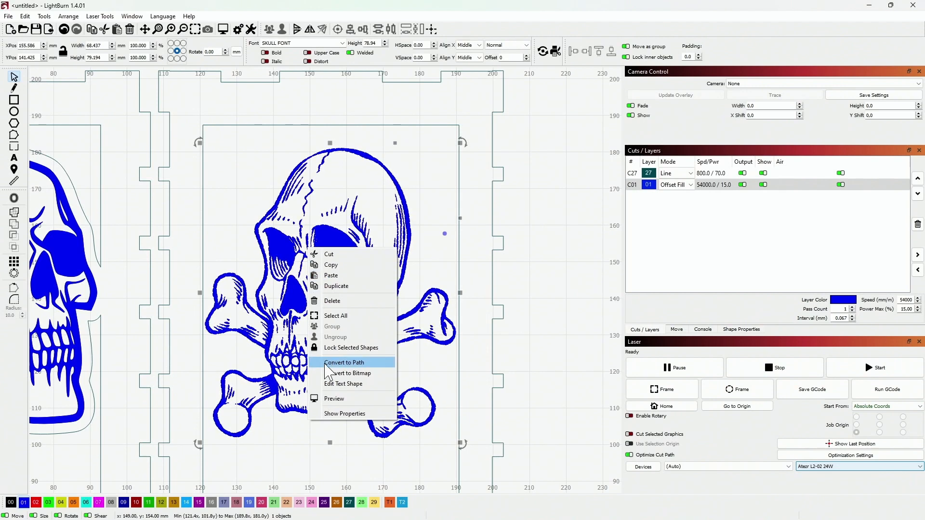
pyautogui.moveTo(372, 372)
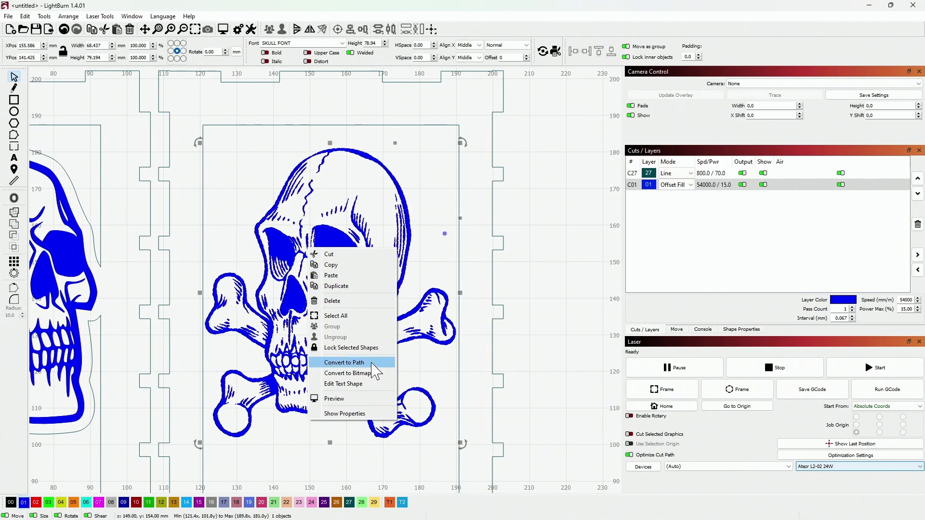
# Convert the skull-and-crossbones glyph to a path and give it a 2 mm outward border
pyautogui.click(344, 362)
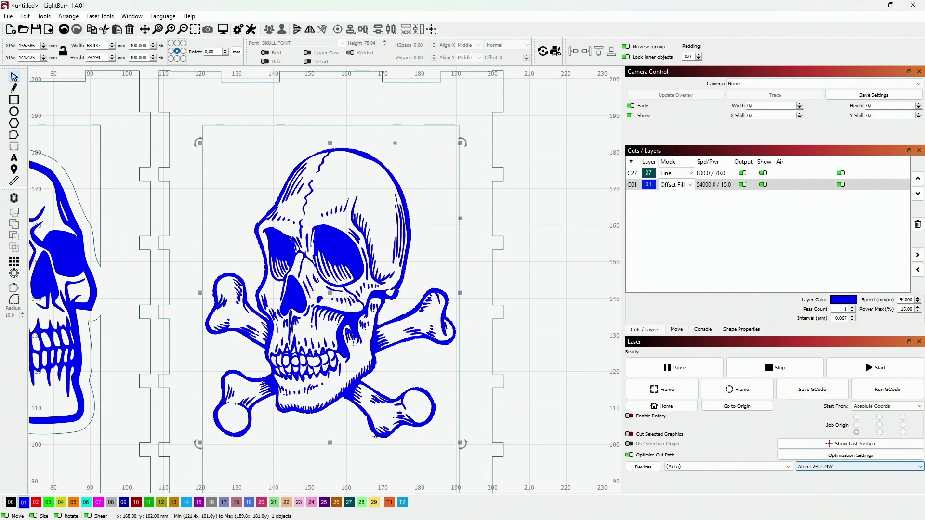
pyautogui.moveTo(16, 199)
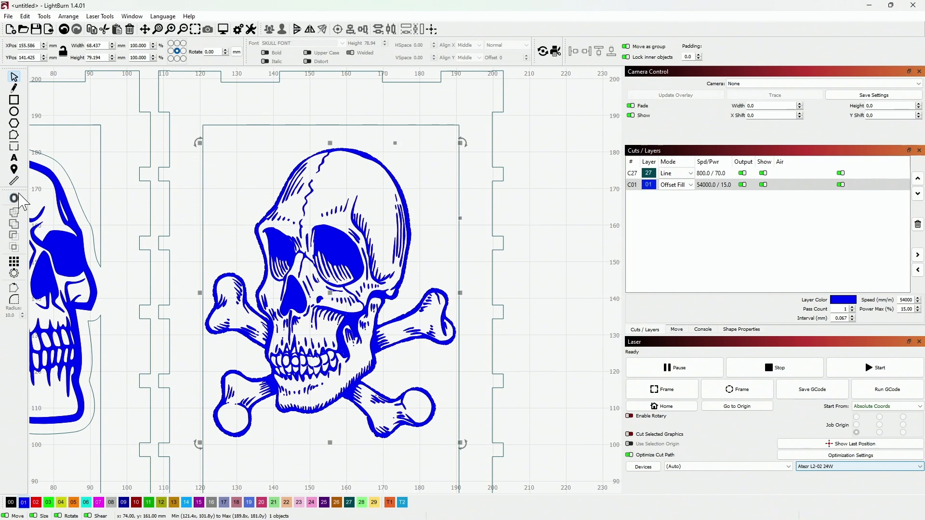
pyautogui.click(13, 199)
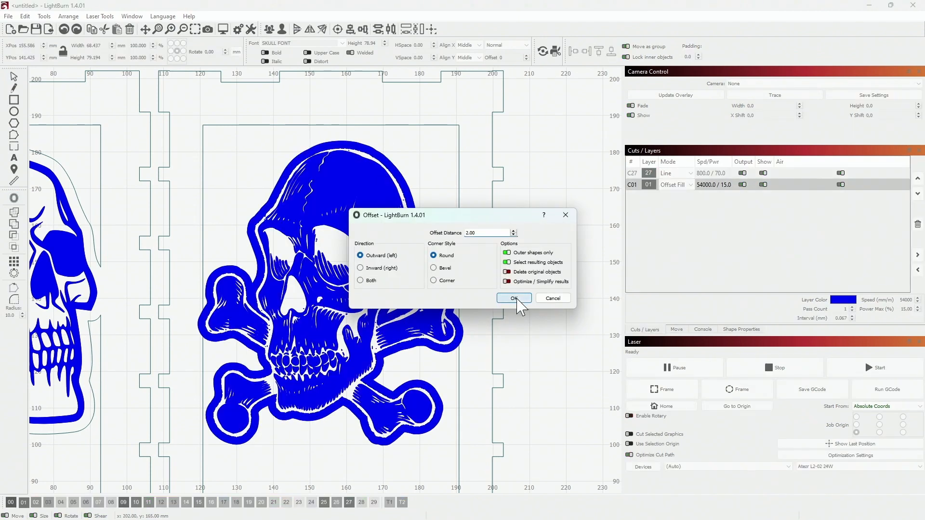
pyautogui.click(512, 298)
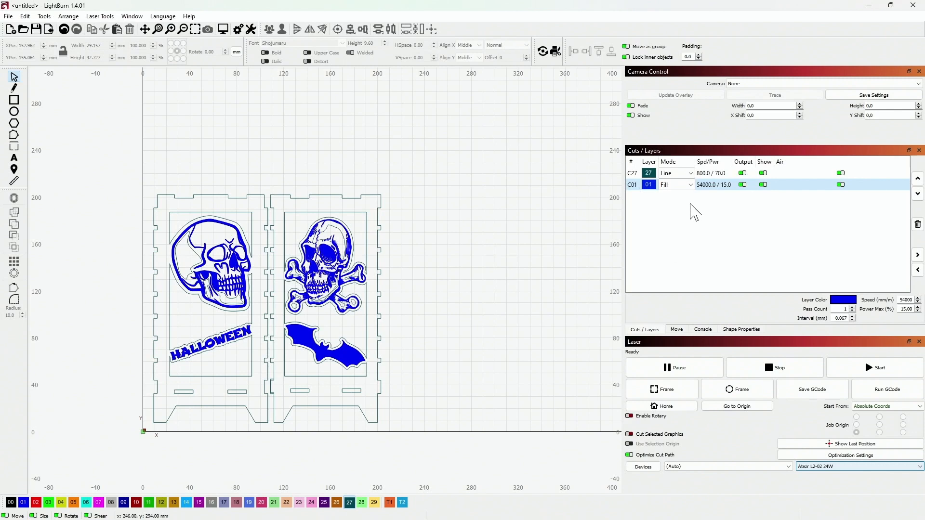
# Switch the blue C01 layer's mode to Offset Fill
pyautogui.click(689, 185)
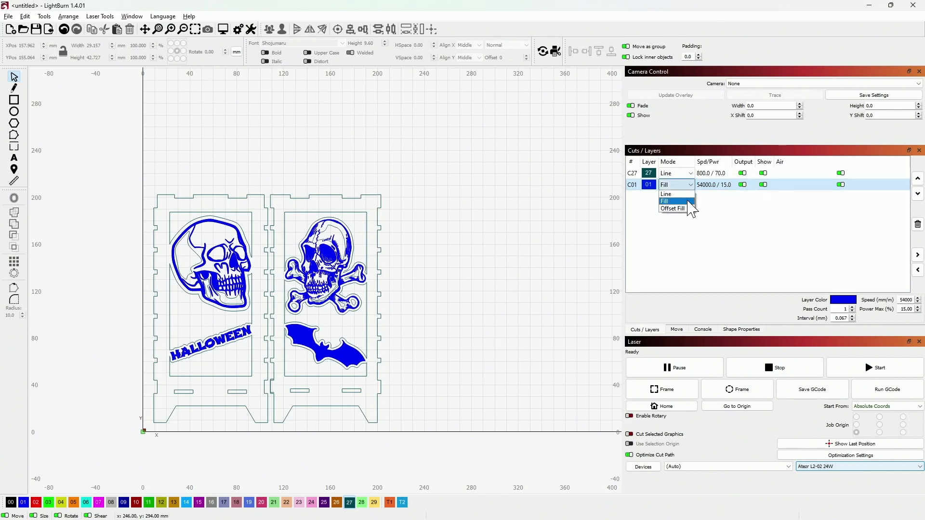
pyautogui.click(673, 208)
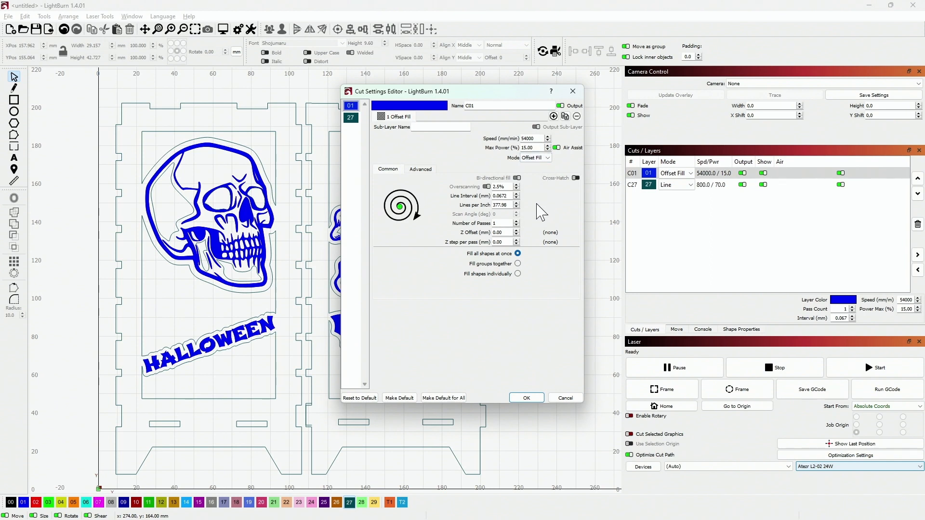
pyautogui.moveTo(543, 244)
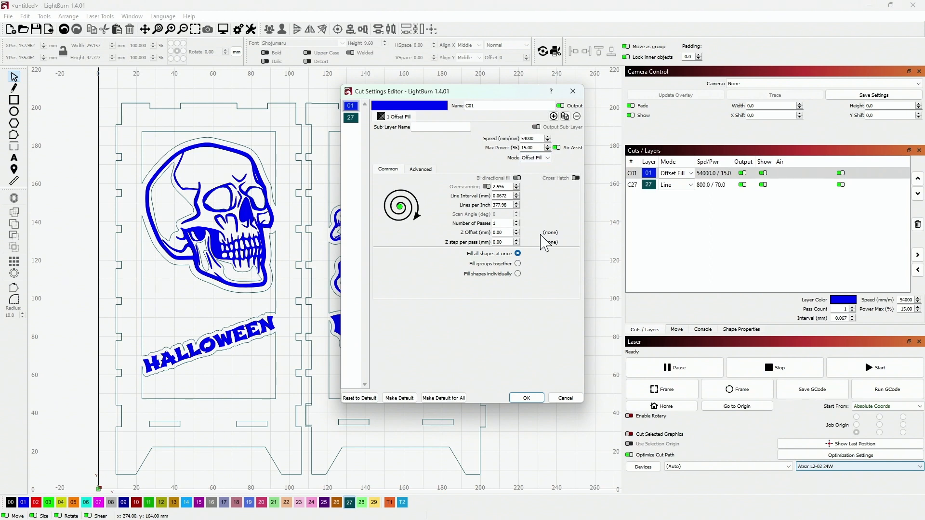
pyautogui.moveTo(522, 272)
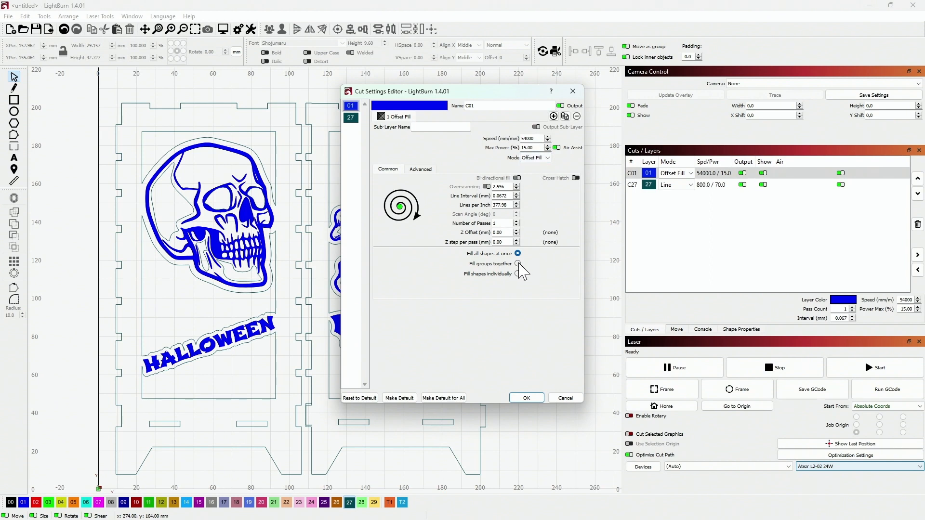
pyautogui.moveTo(519, 264)
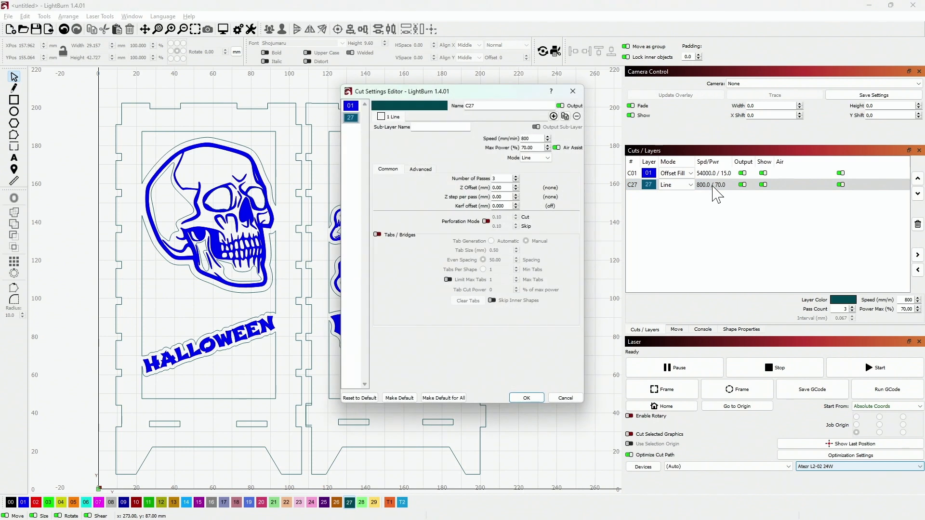
pyautogui.moveTo(448, 277)
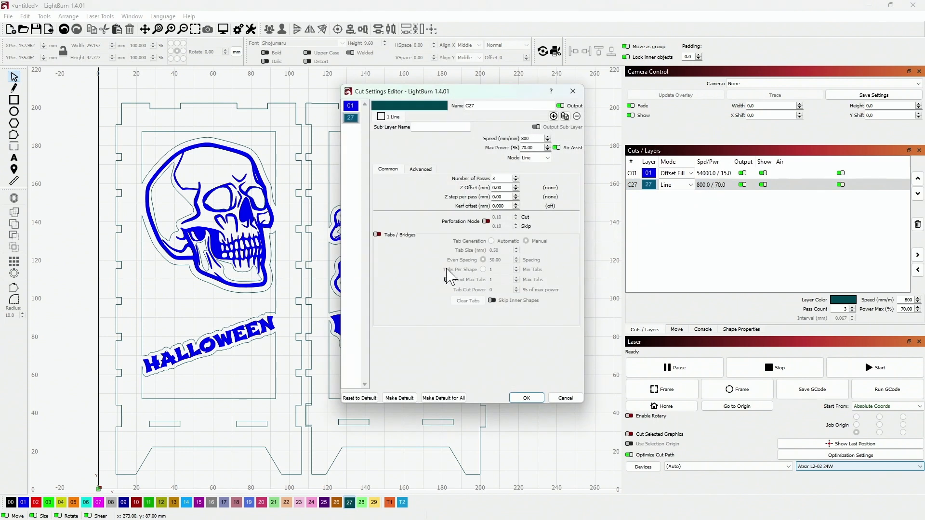
pyautogui.moveTo(725, 242)
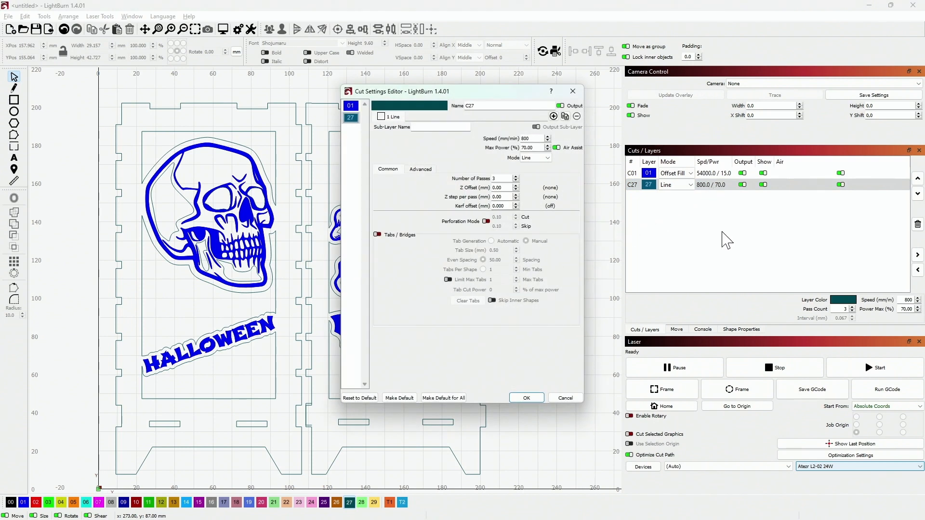